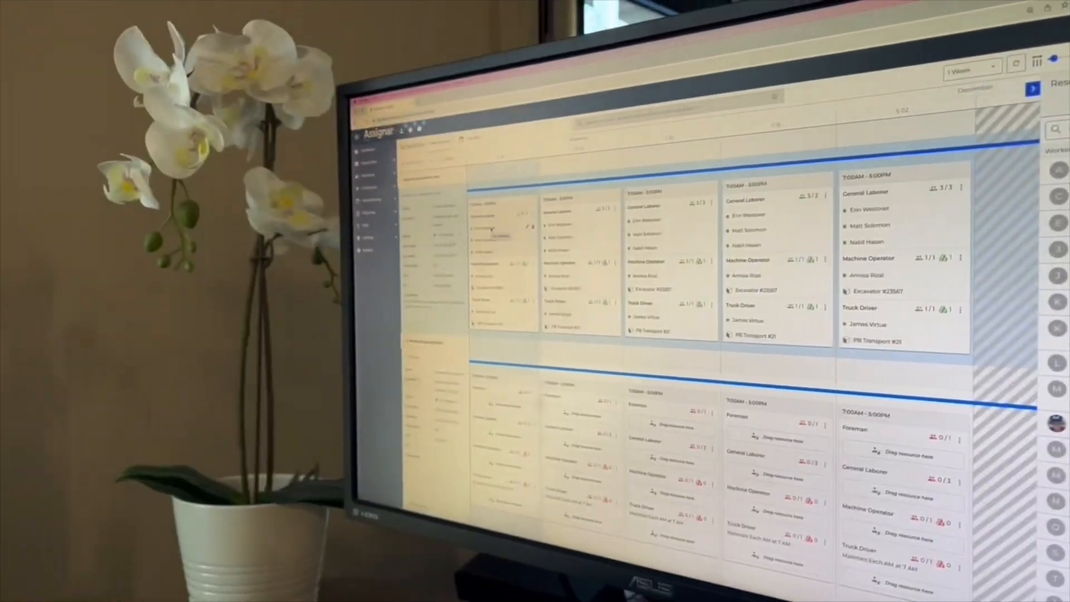
pyautogui.click(404, 186)
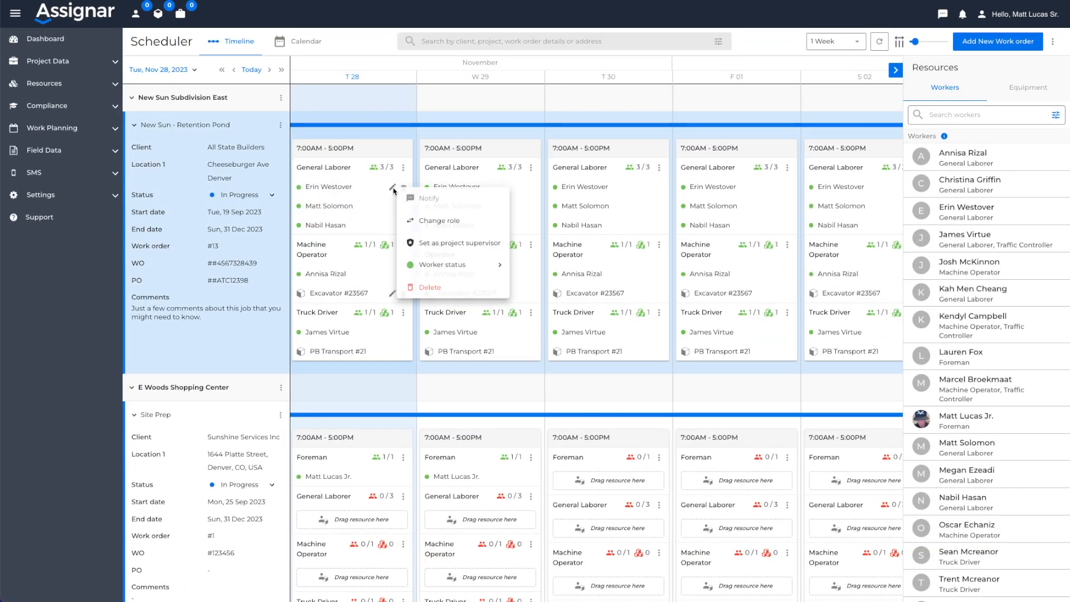
pyautogui.moveTo(440, 221)
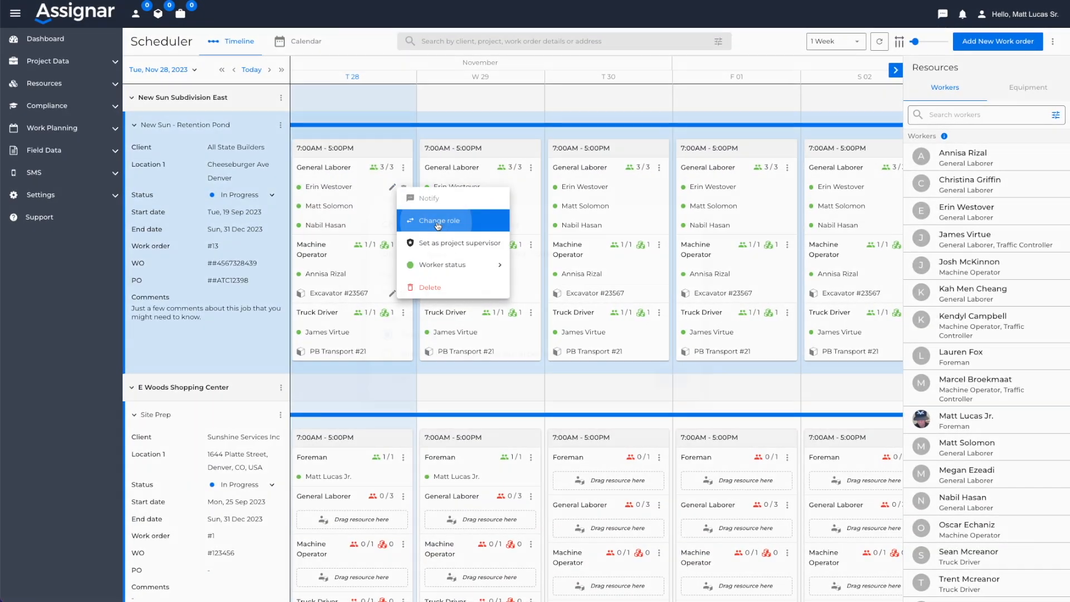
pyautogui.click(437, 220)
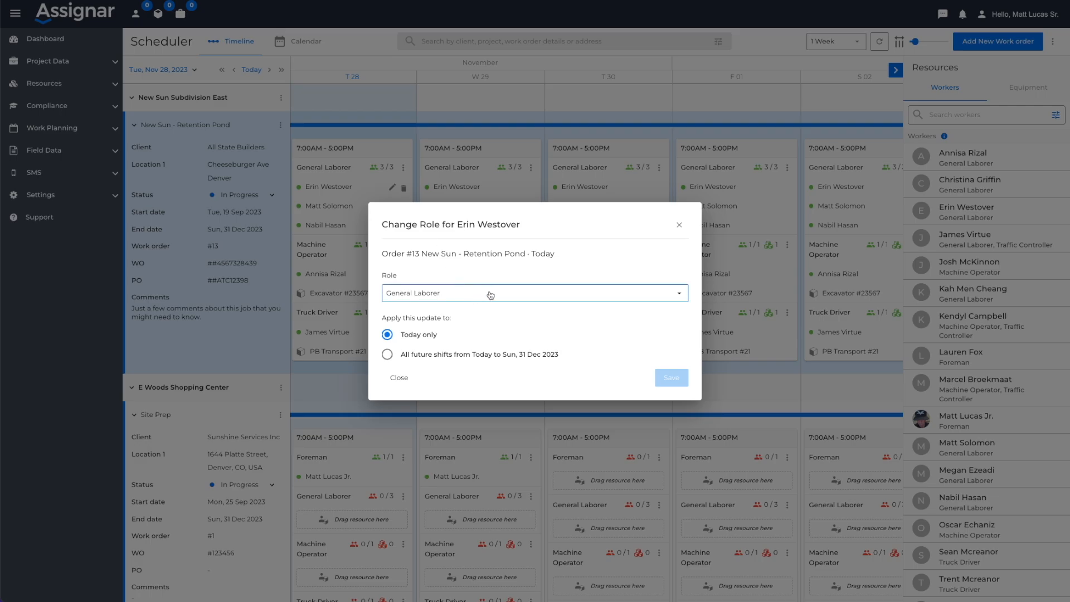
pyautogui.click(533, 293)
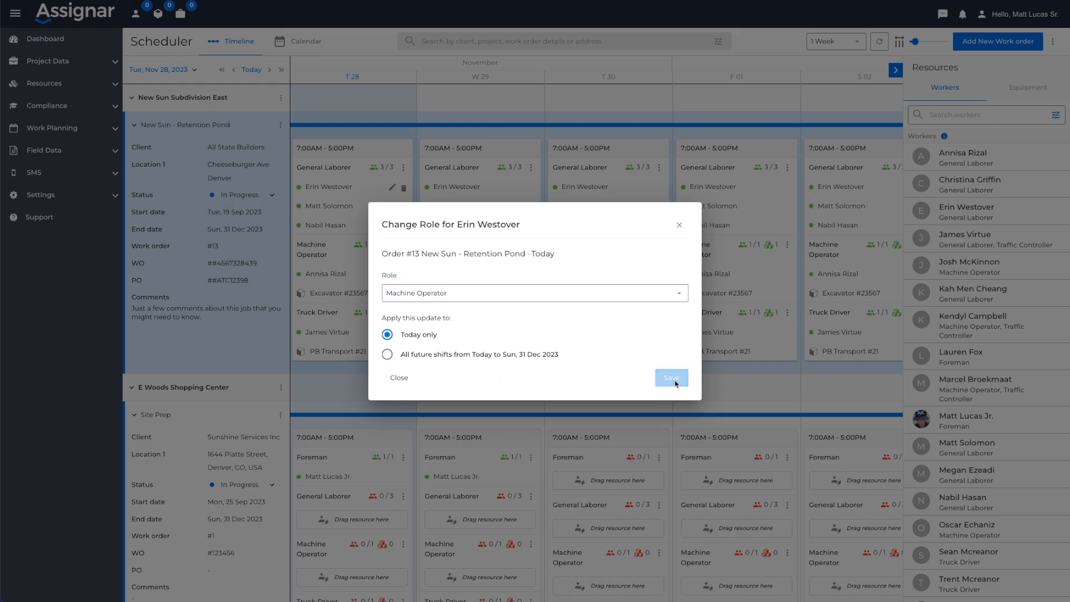
pyautogui.click(670, 378)
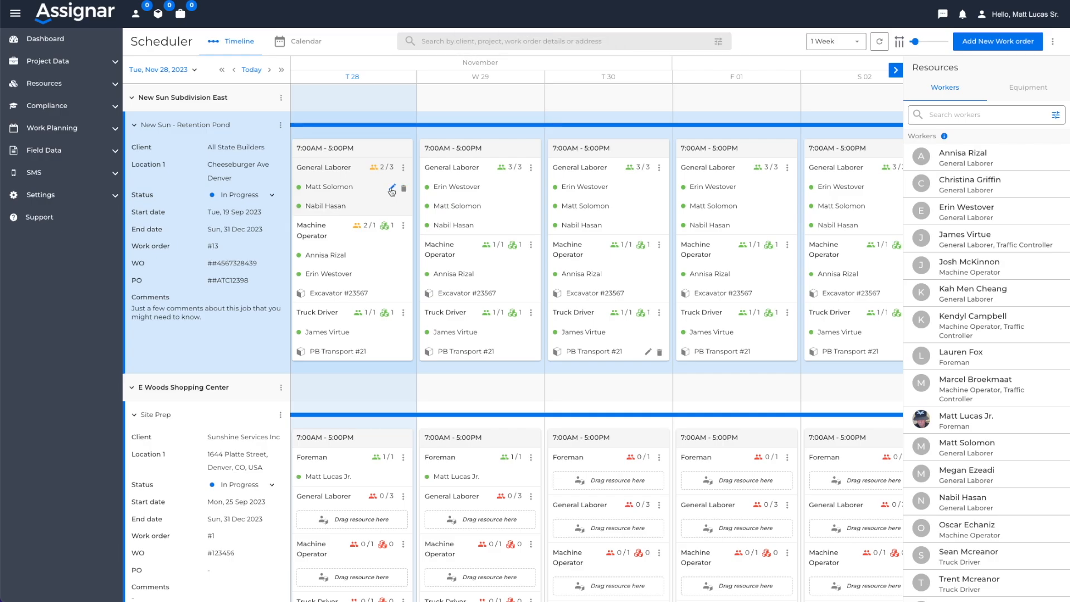
pyautogui.click(391, 192)
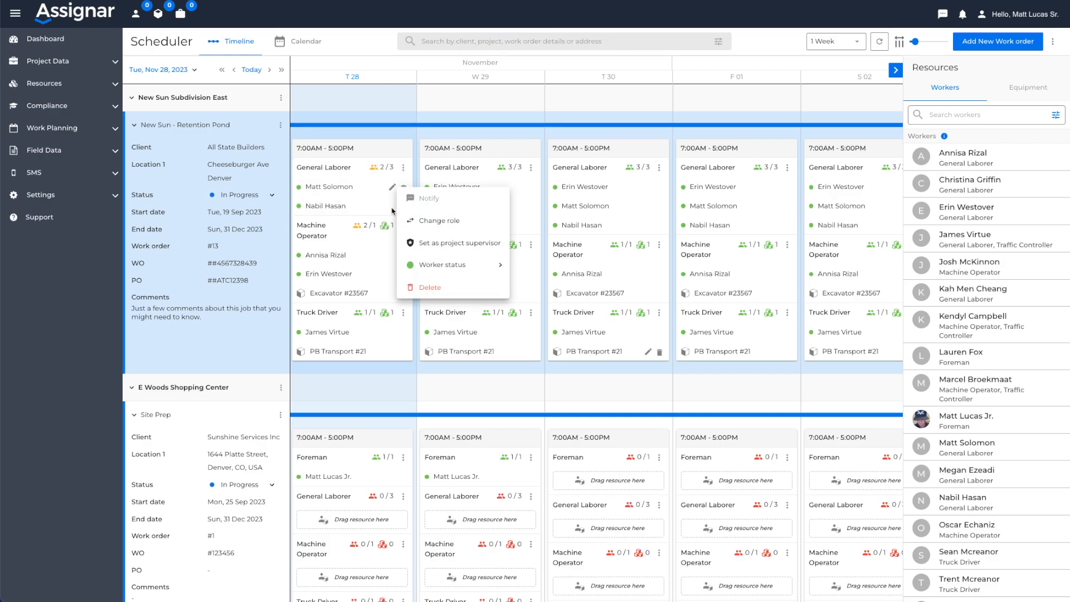
pyautogui.click(461, 243)
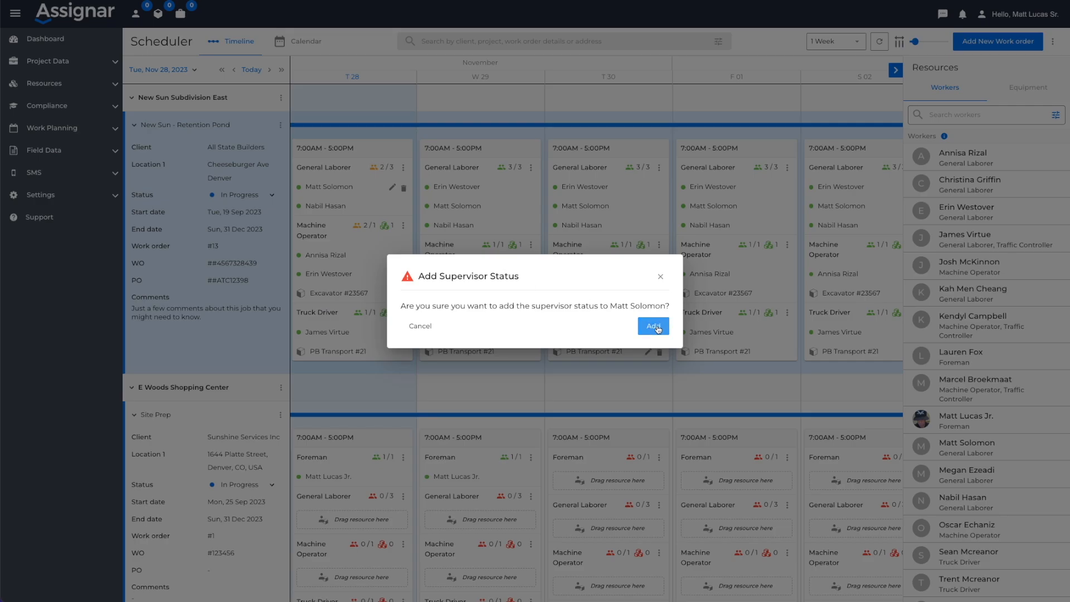
pyautogui.click(652, 325)
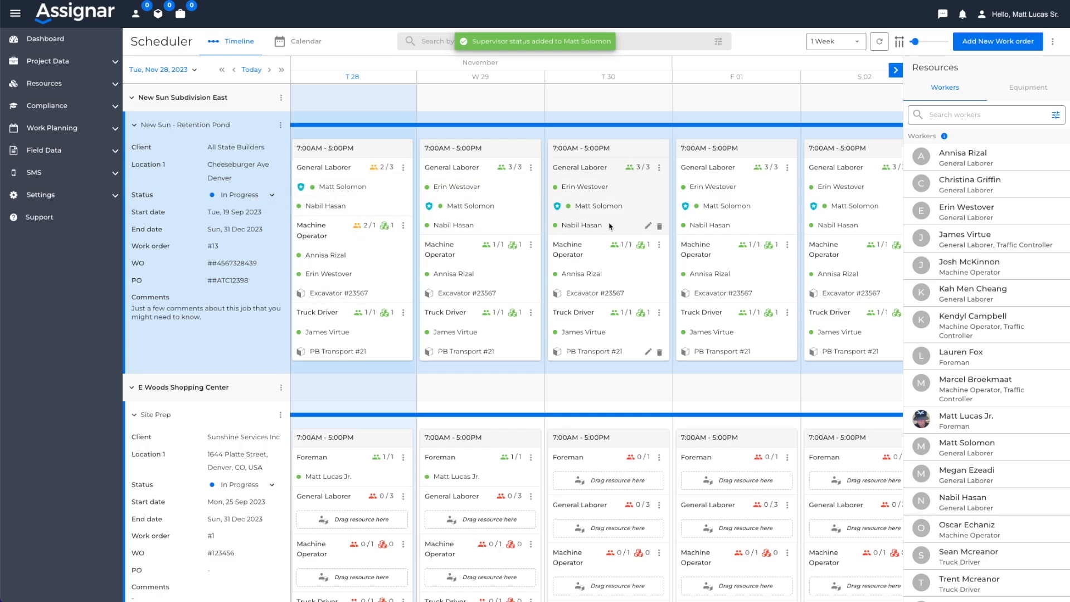
pyautogui.moveTo(396, 187)
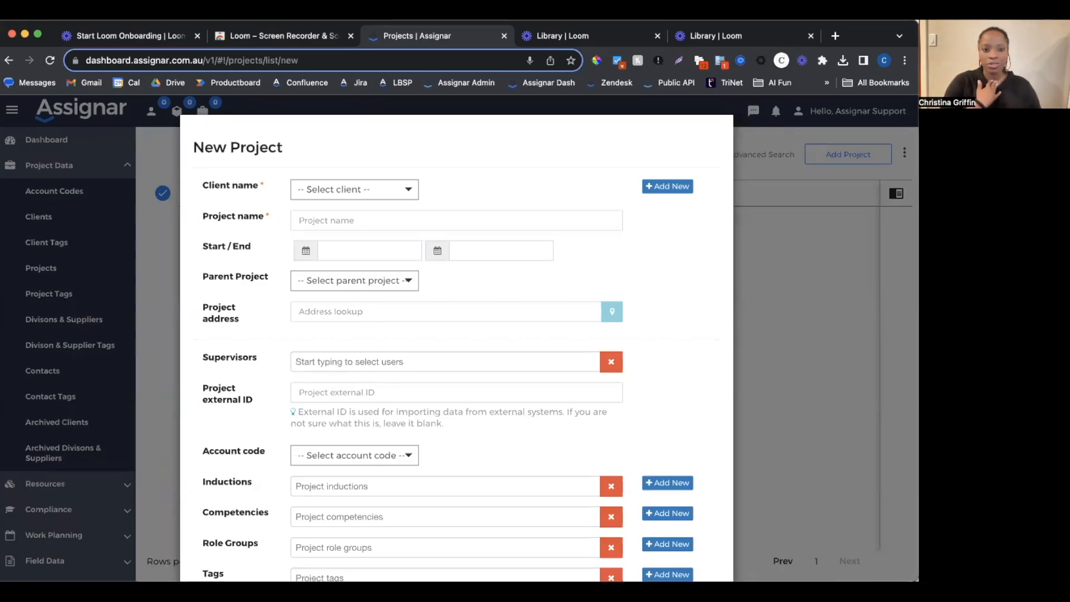
pyautogui.moveTo(31, 212)
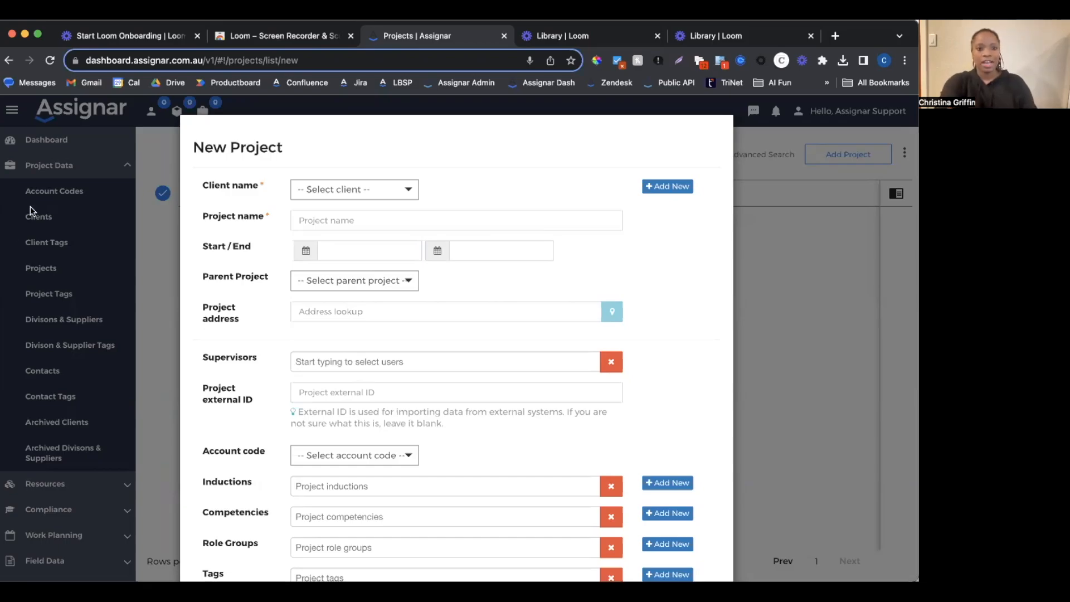
# - Review the New Project form's Account code field, then Save and Close the form
pyautogui.scroll(-3)
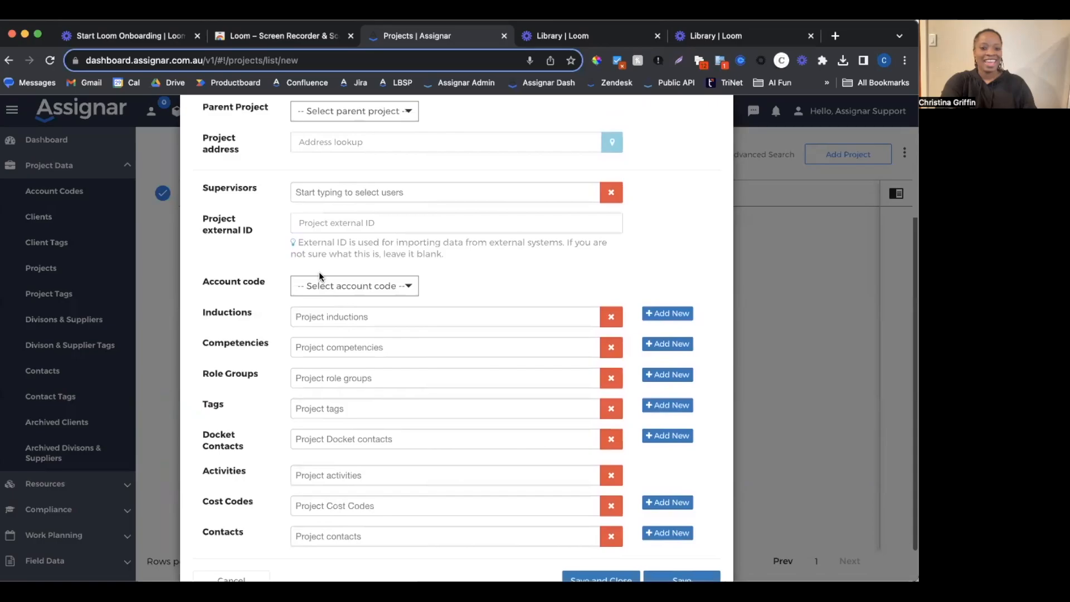
pyautogui.scroll(-3)
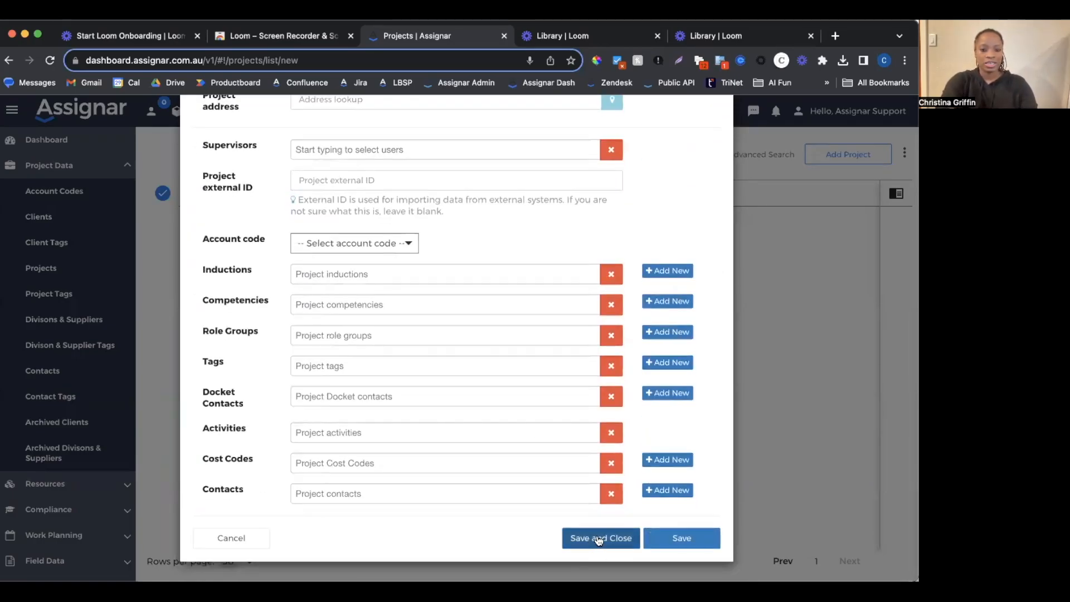
pyautogui.click(599, 538)
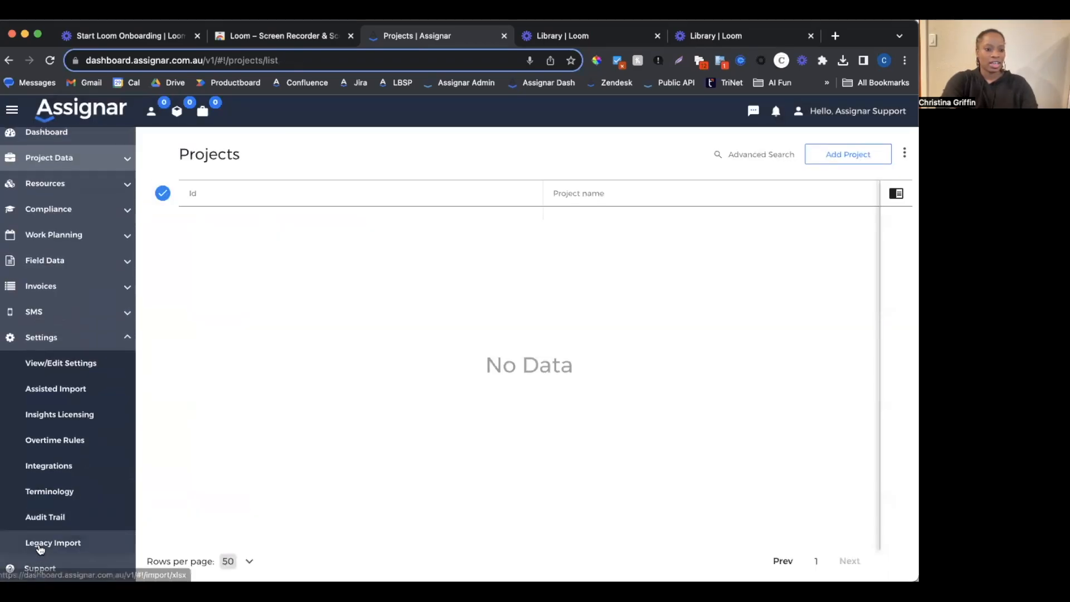
# - Open Settings > Integrations and view the Xero integration card
pyautogui.click(48, 466)
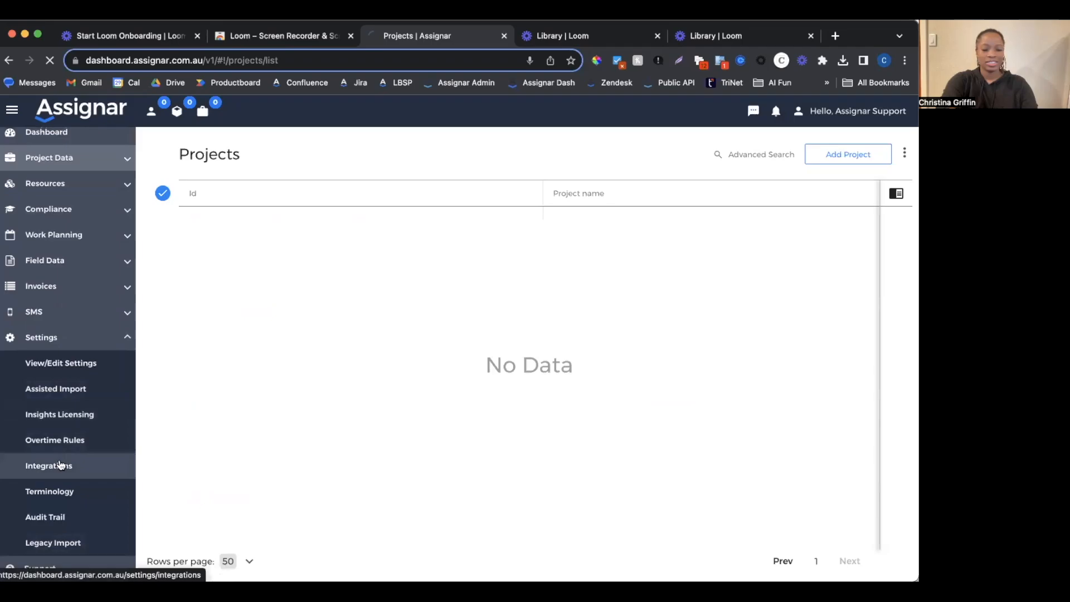
pyautogui.click(48, 466)
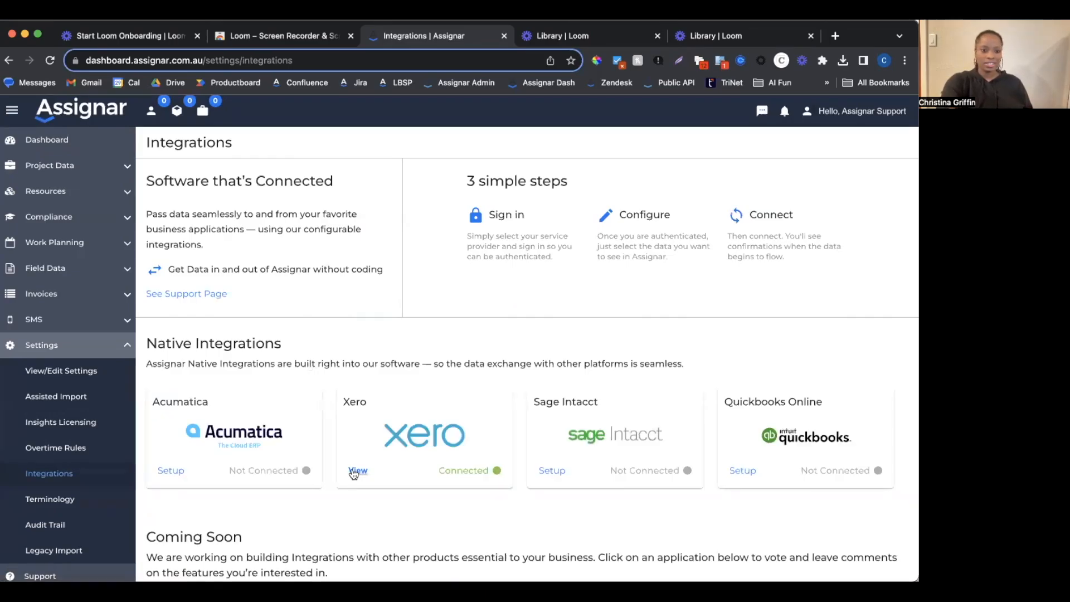
pyautogui.click(358, 471)
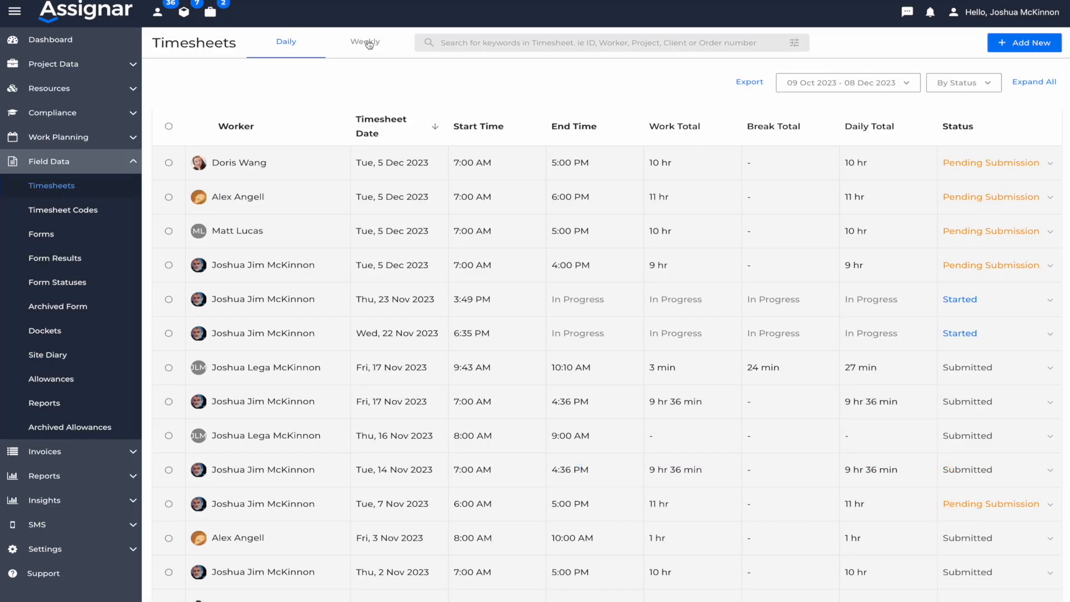
# - Show weekly timesheet totals and print them to a PDF
pyautogui.click(364, 42)
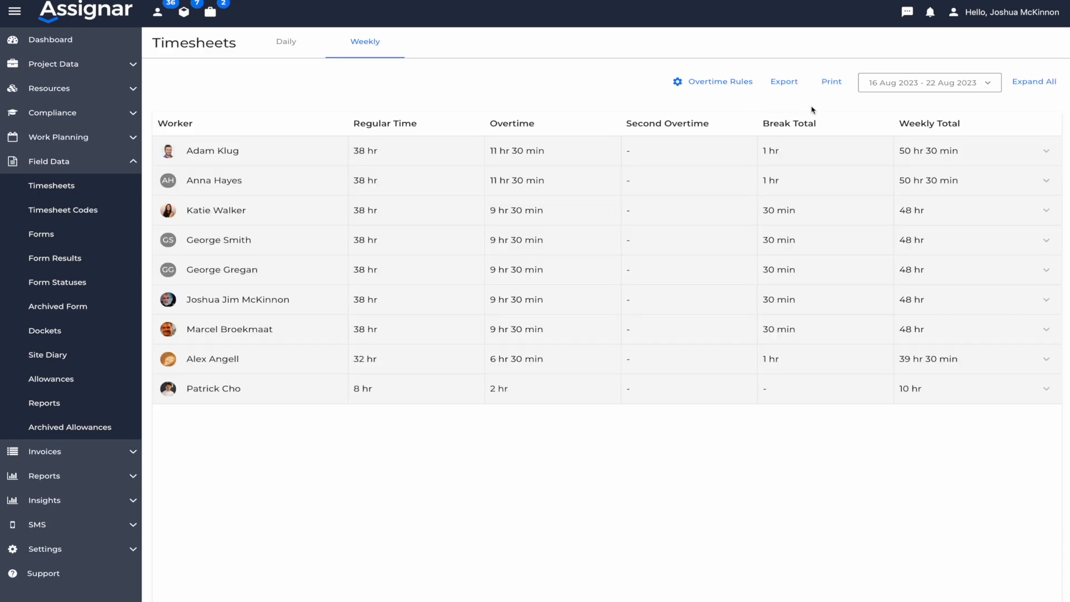
pyautogui.moveTo(832, 82)
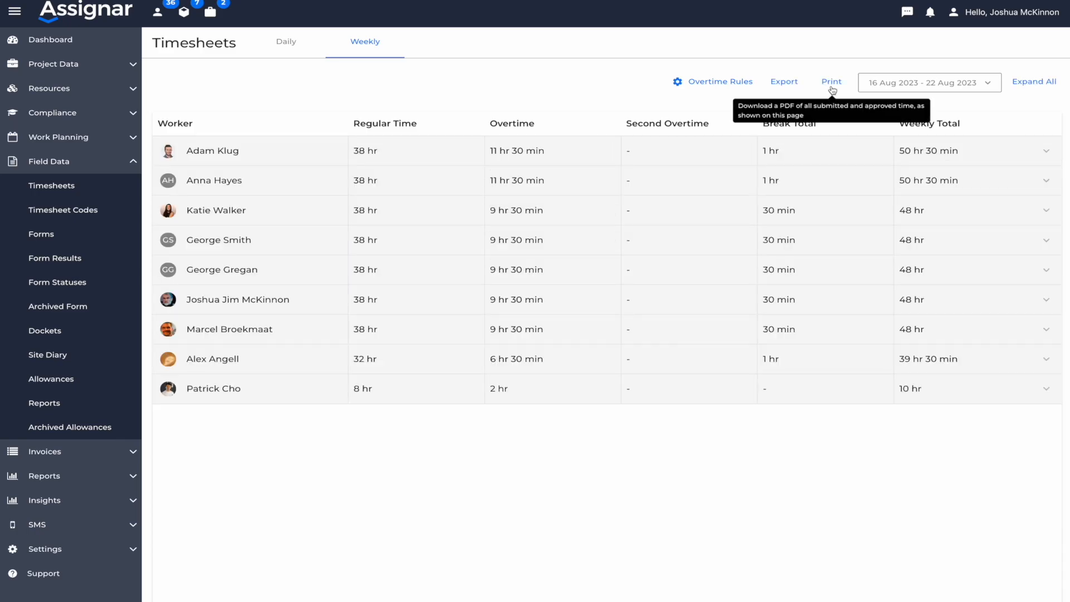
pyautogui.click(831, 81)
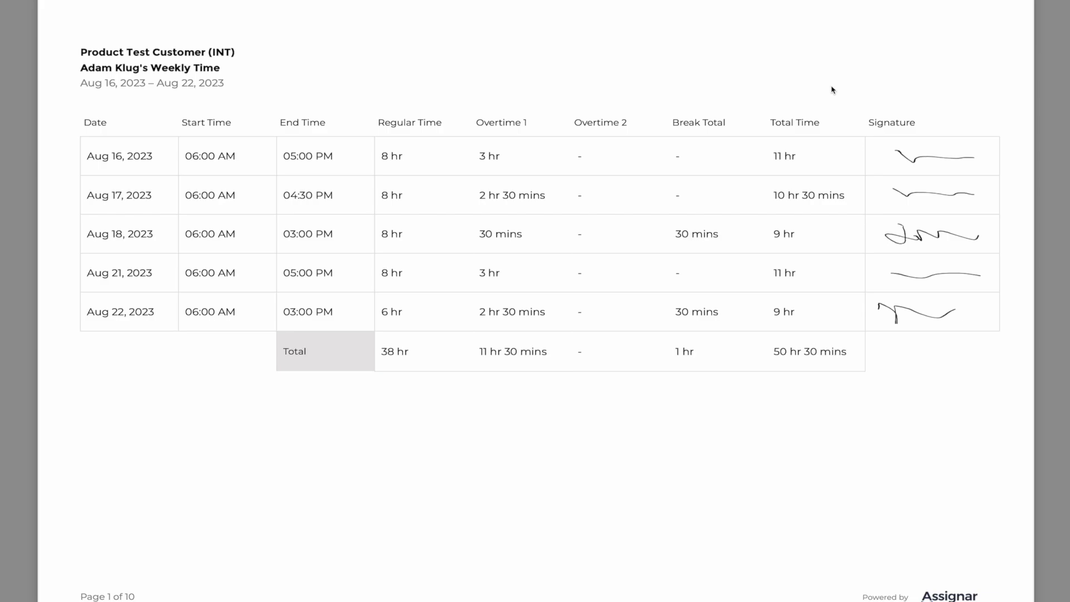
pyautogui.moveTo(626, 127)
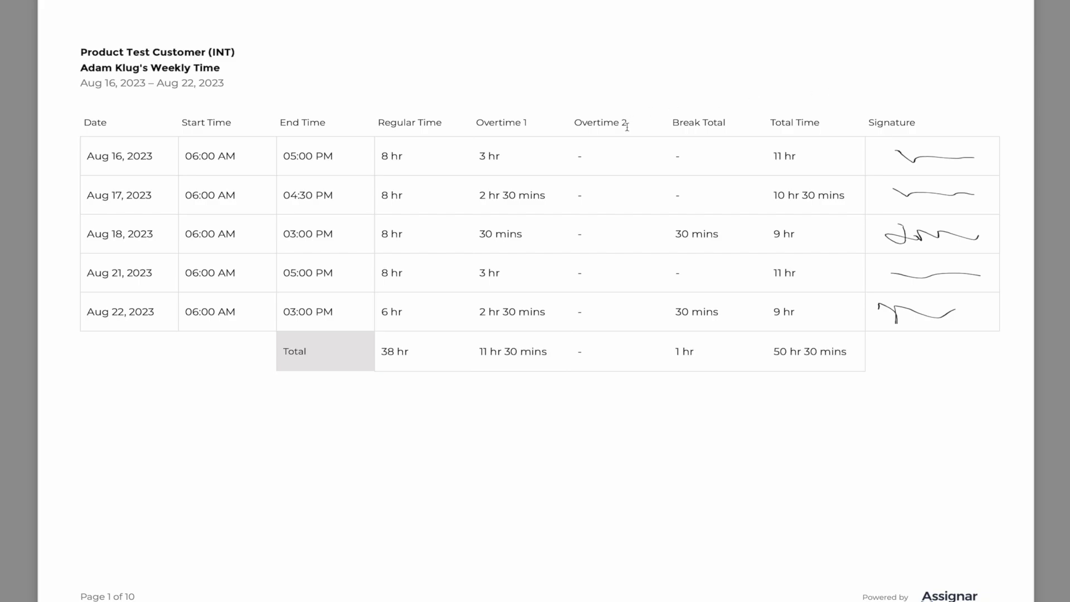